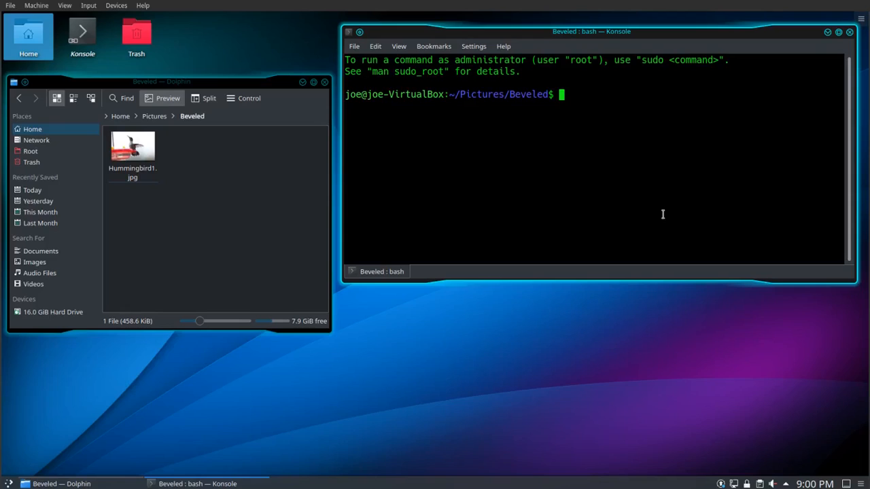
# - Run convert -raise 5x5 Hummingbird1.jpg bevel1.jpg to produce the beveled copy
pyautogui.write('co')
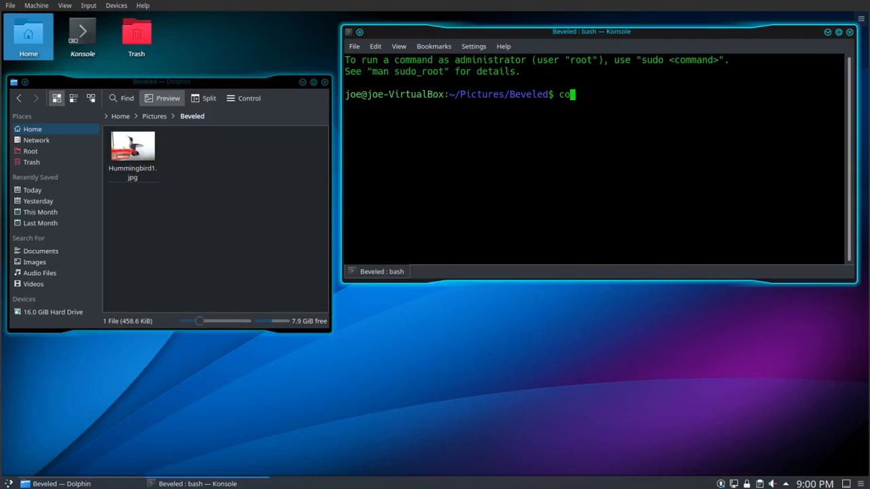
pyautogui.write('nvert')
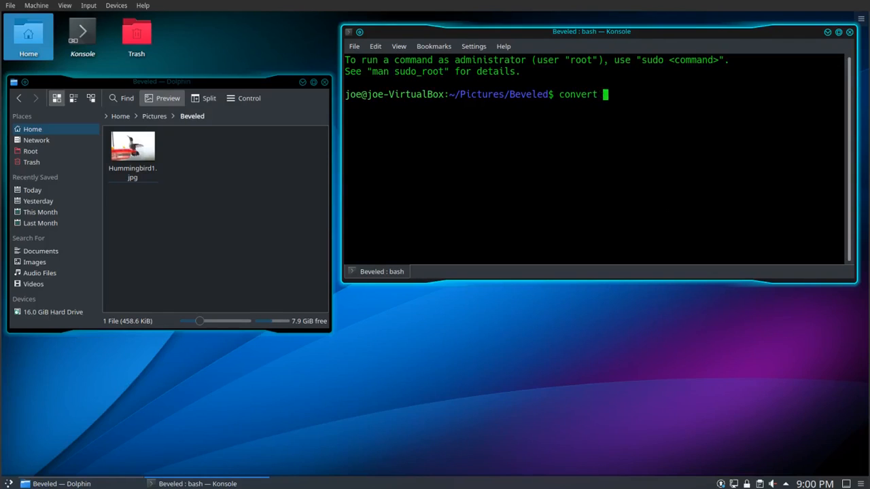
pyautogui.write('-rai')
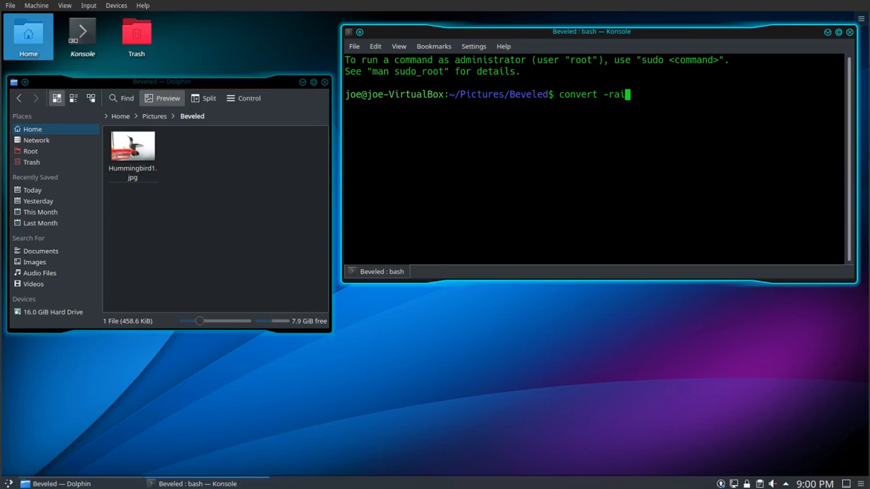
pyautogui.write('se')
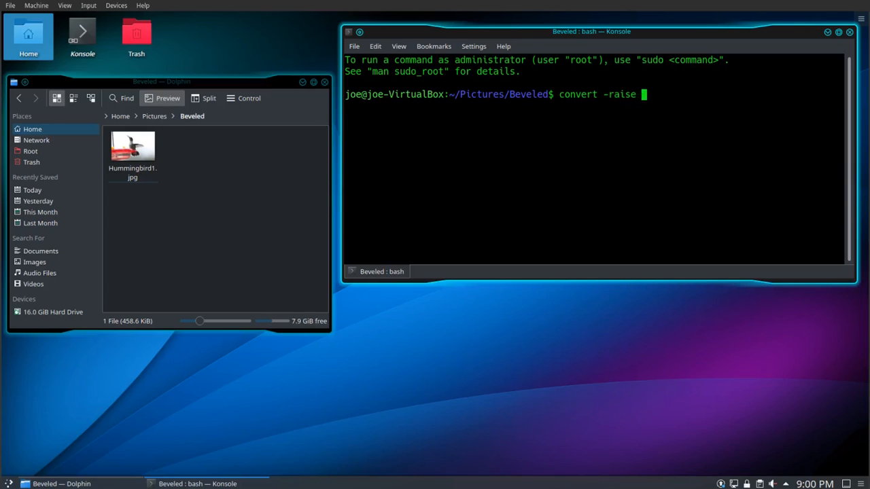
pyautogui.write('5x')
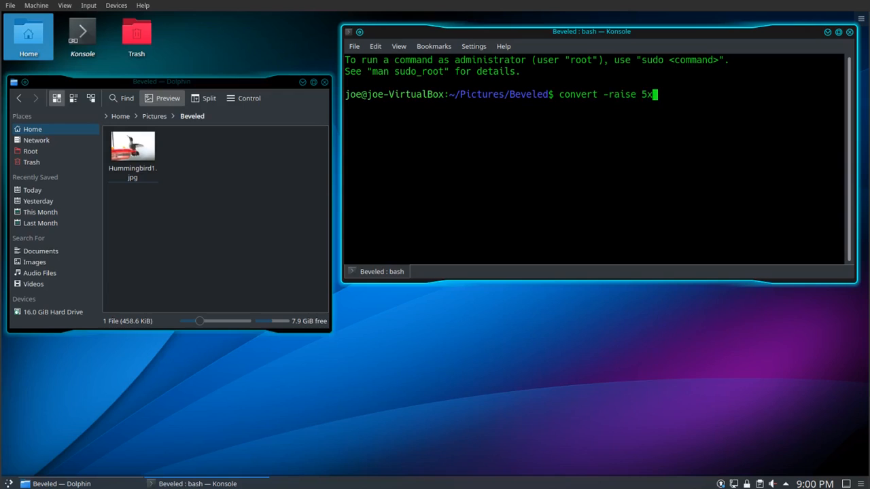
pyautogui.write('5')
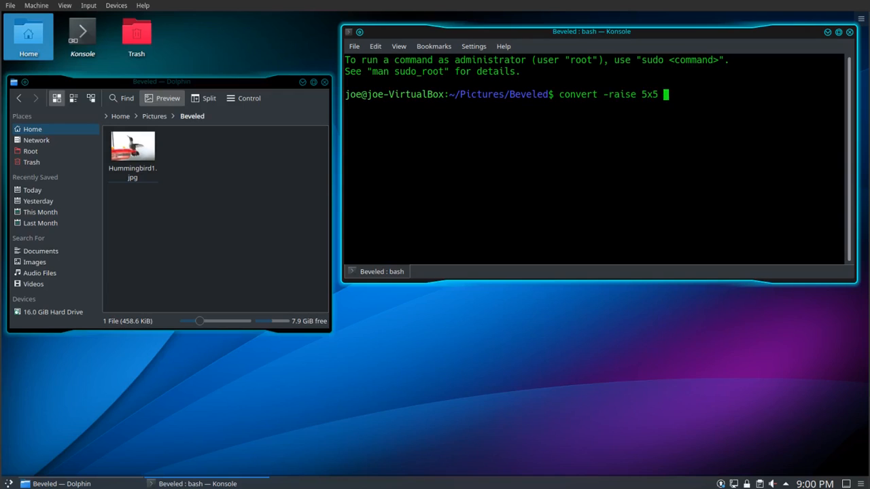
pyautogui.write('Hu')
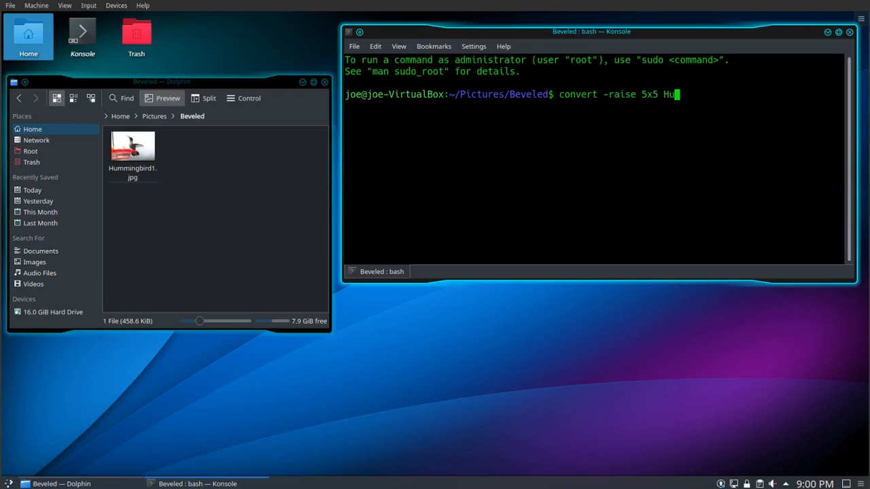
pyautogui.write('mmingb')
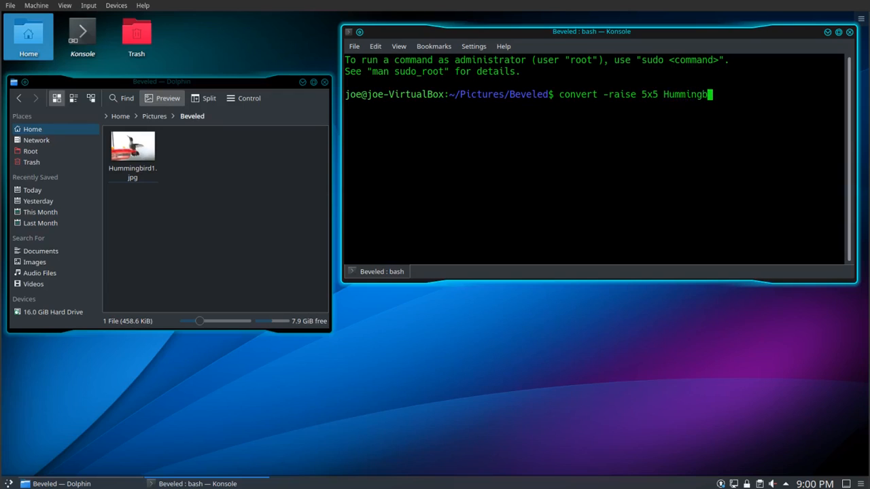
pyautogui.write('ird')
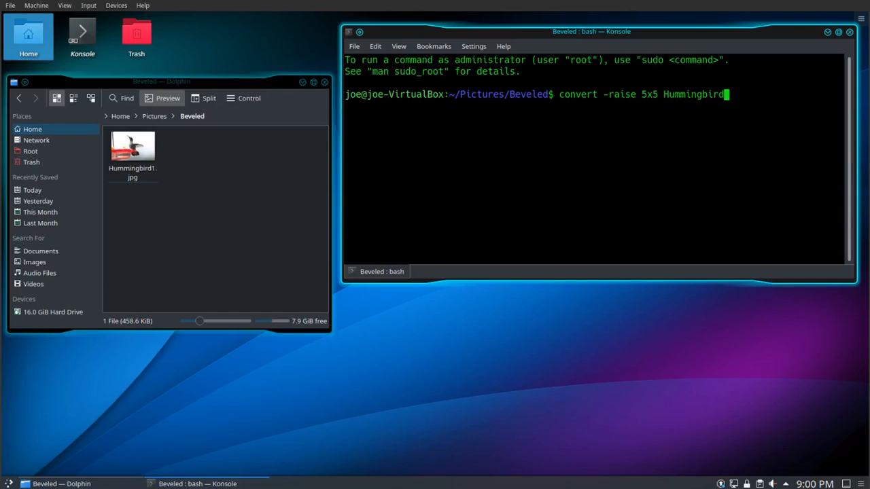
pyautogui.write('1.jpg')
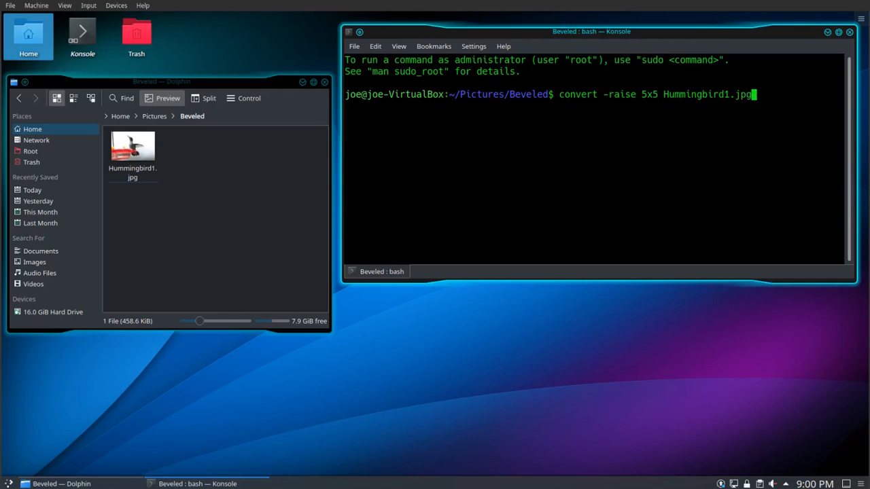
pyautogui.write('beve')
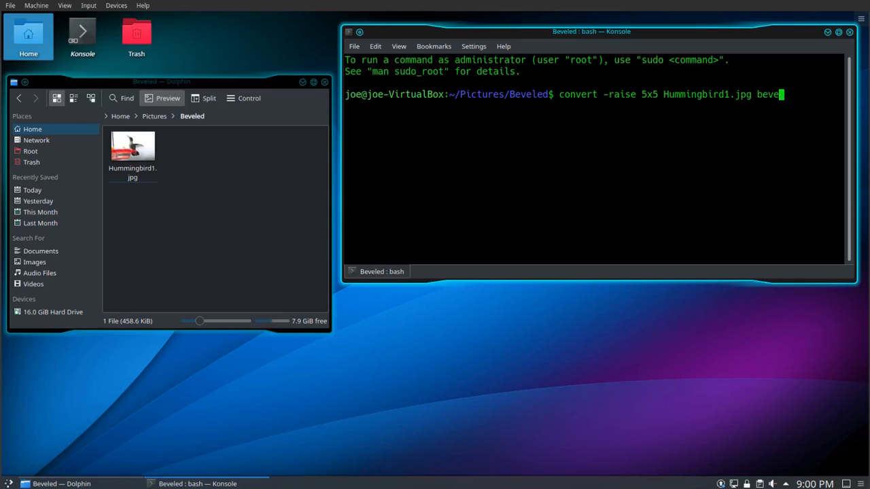
pyautogui.write('l1.')
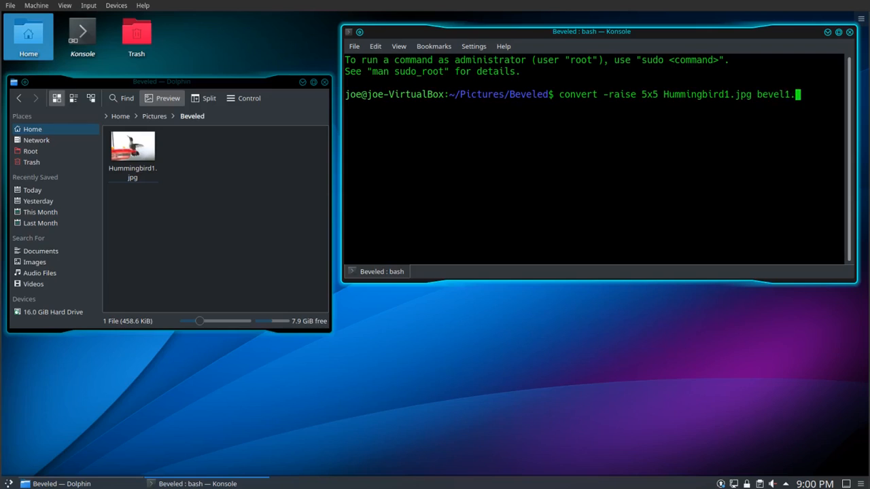
pyautogui.write('jpg')
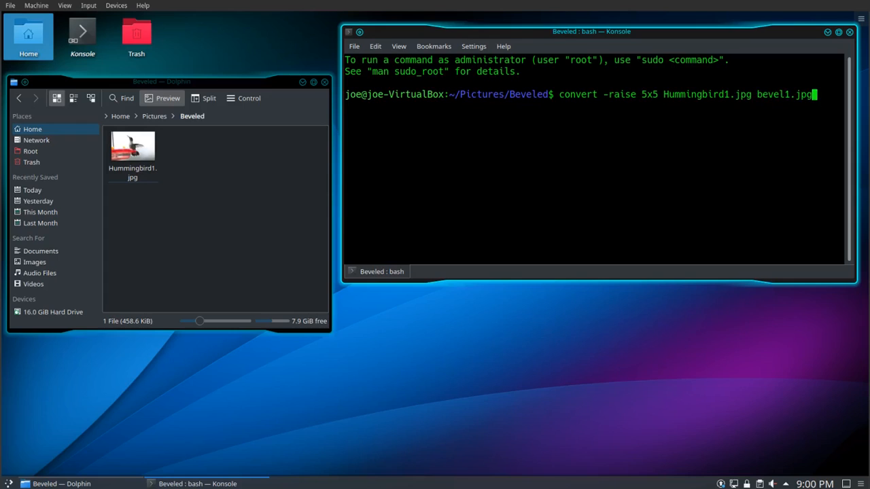
pyautogui.press('Return')
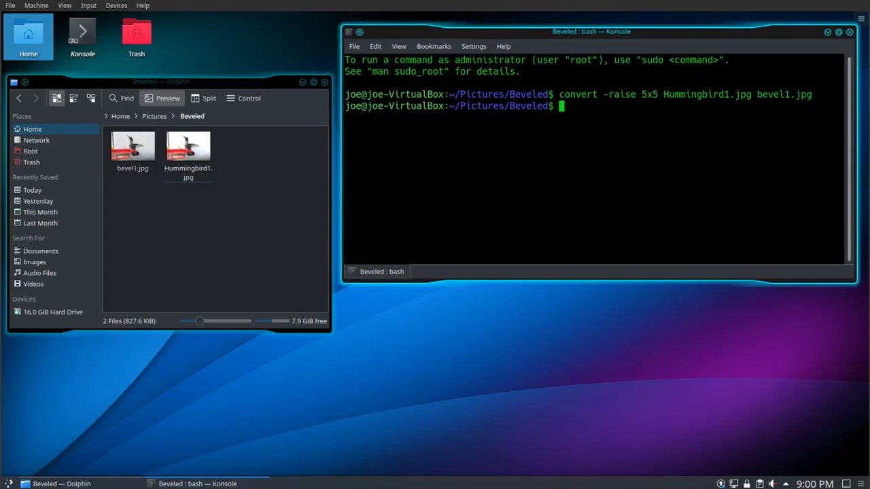
# - Preview bevel1.jpg with display -resize 25%, then close the viewer window
pyautogui.click(133, 146)
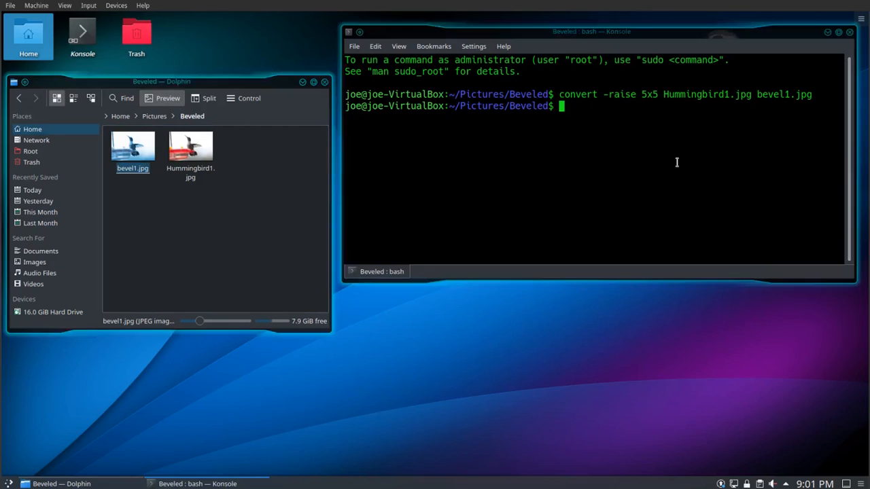
pyautogui.write('display')
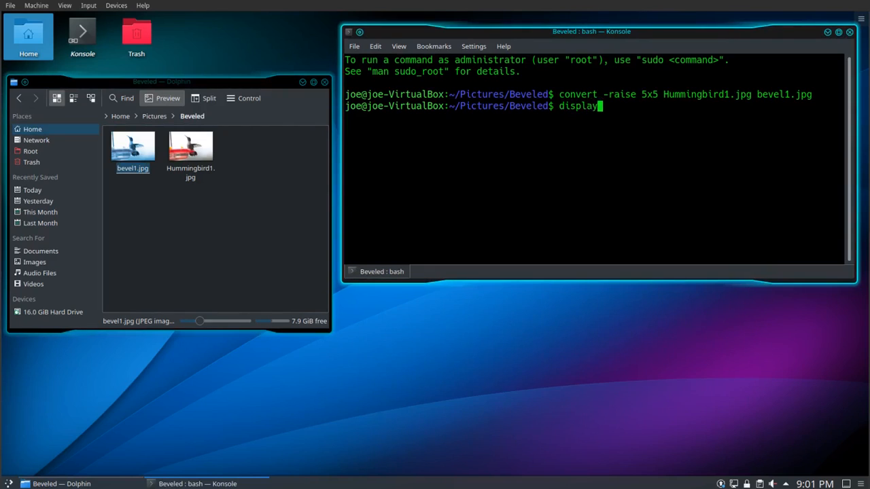
pyautogui.write('-')
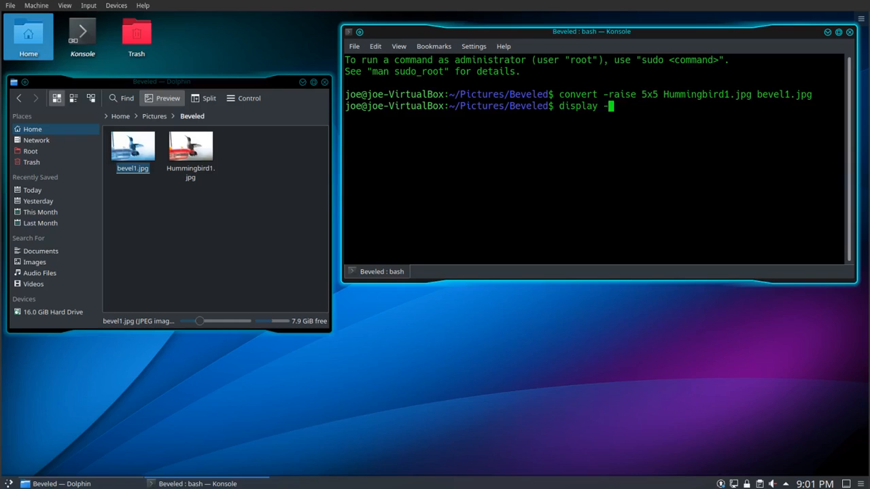
pyautogui.write('resize')
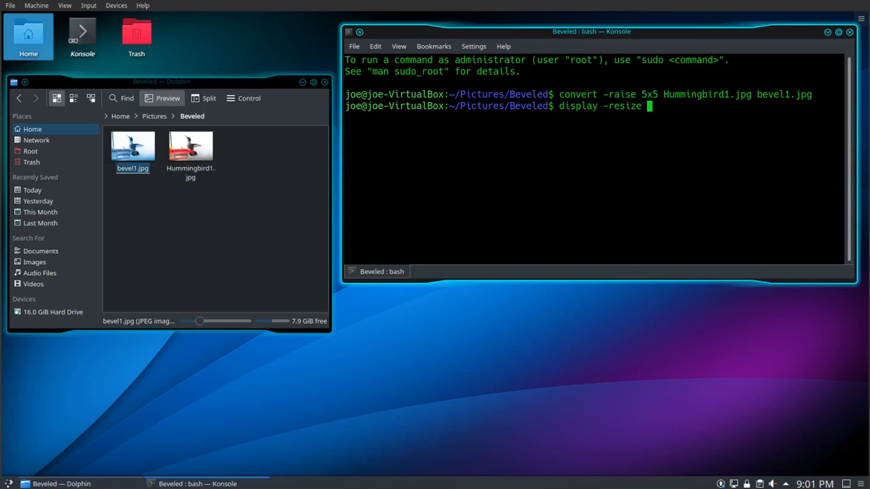
pyautogui.write('25% b')
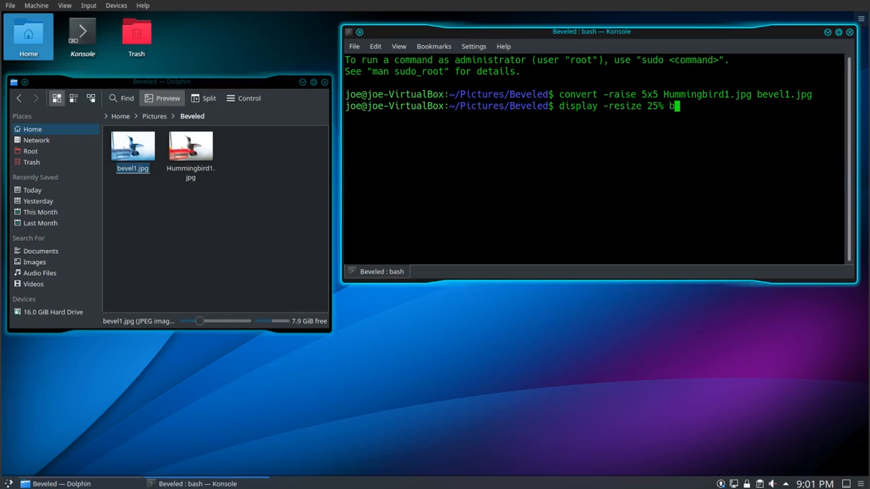
pyautogui.write('evel1.')
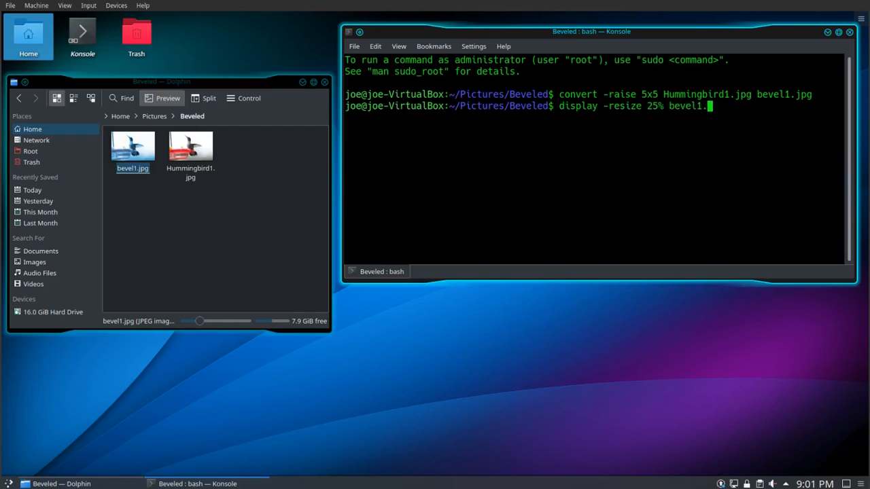
pyautogui.press('Return')
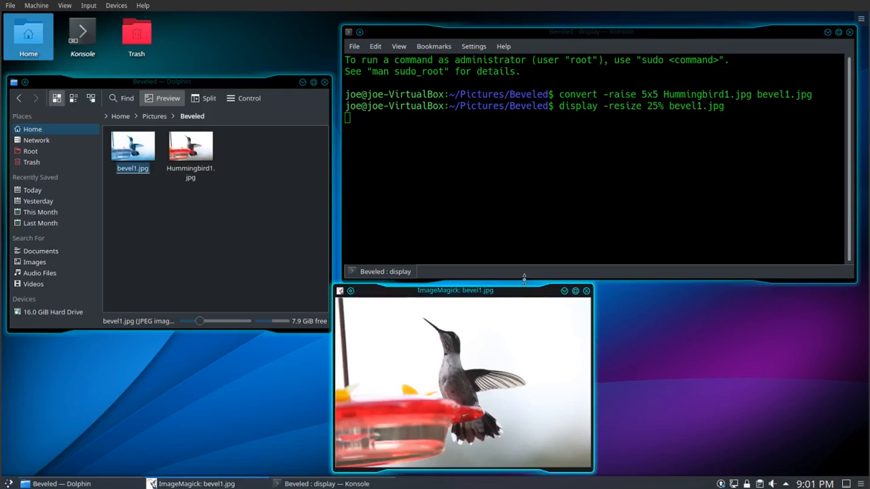
pyautogui.moveTo(455, 290); pyautogui.dragTo(506, 214)
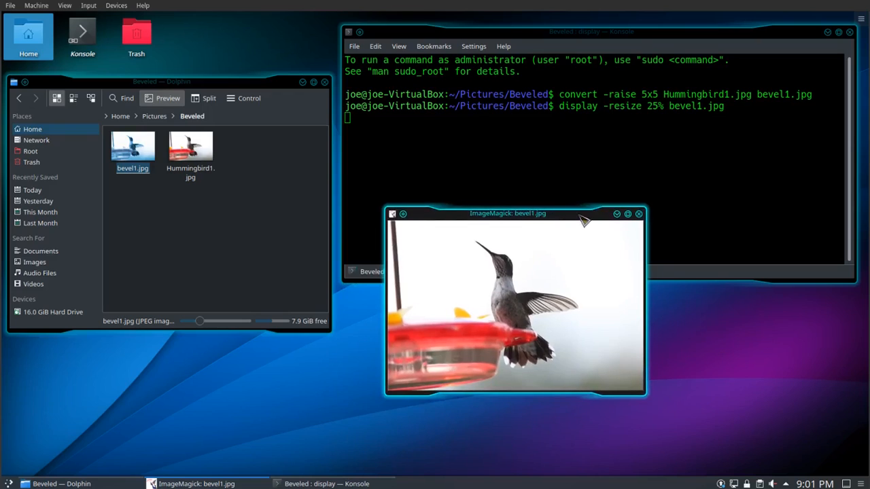
pyautogui.click(638, 213)
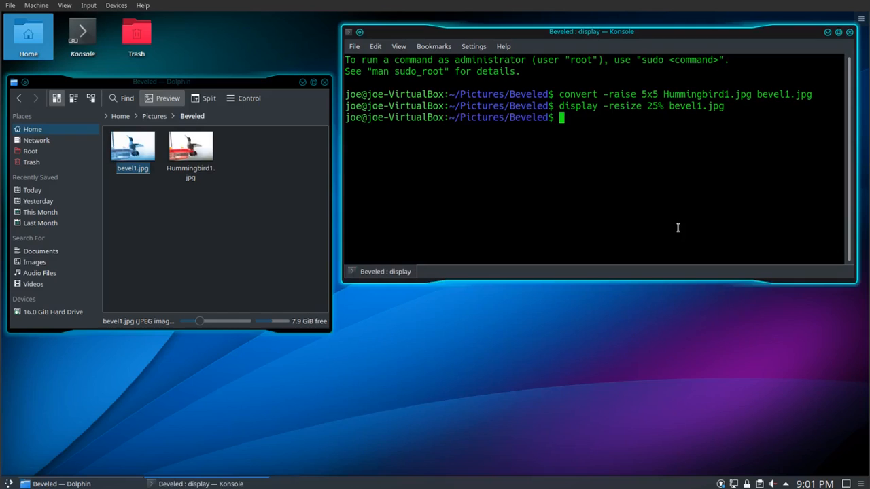
# - Edit the recalled command to convert -raise 25x25 Hummingbird1.jpg bevel2.jpg and run it
pyautogui.write('convert -raise 5x5 Hummingbird1.jpg bevel1.jpg')
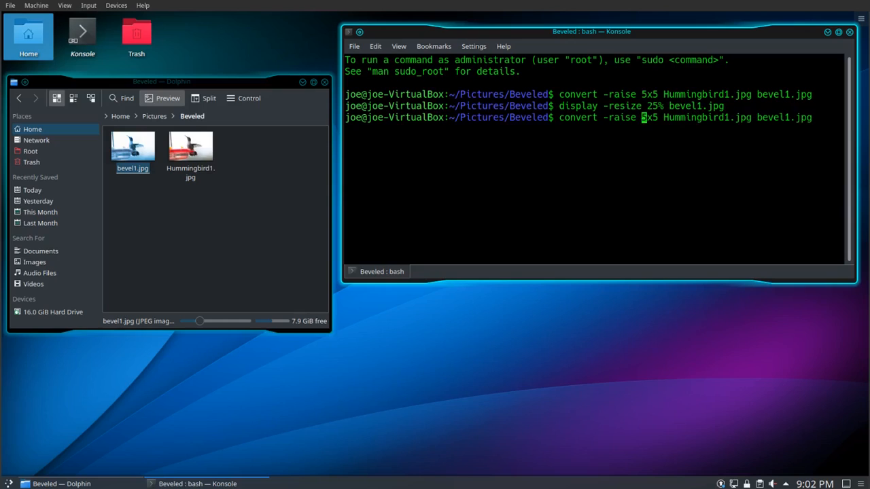
pyautogui.write('2')
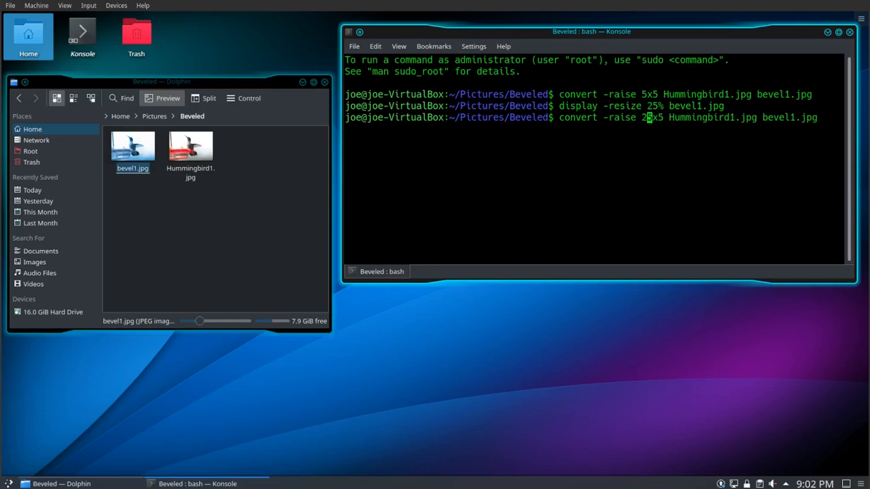
pyautogui.write('2')
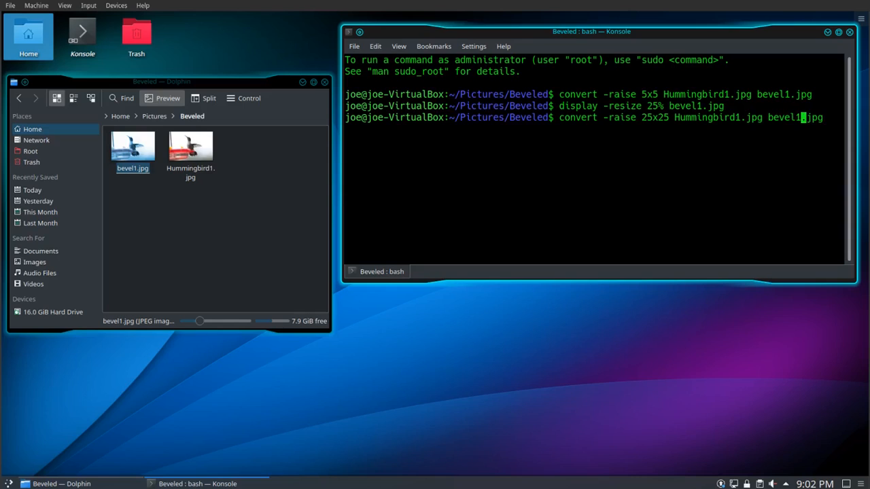
pyautogui.press('Return')
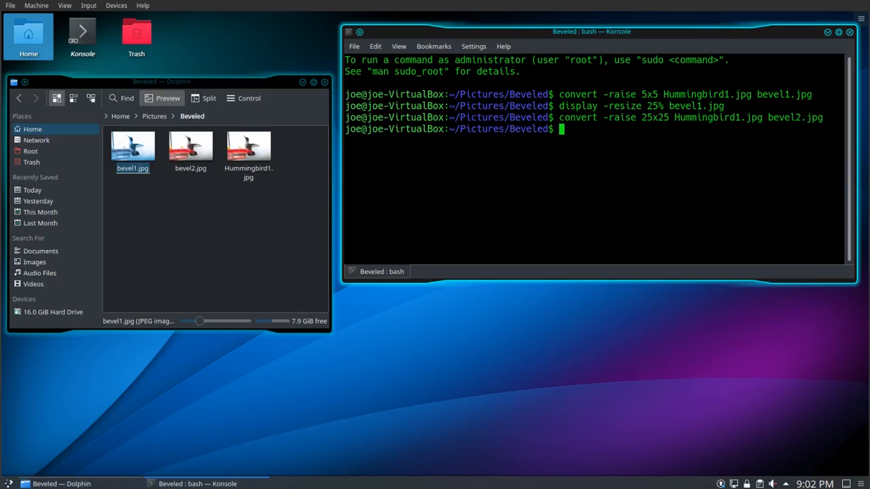
# - Rerun display -resize 25% on bevel2.jpg and close the preview window
pyautogui.press('Up')
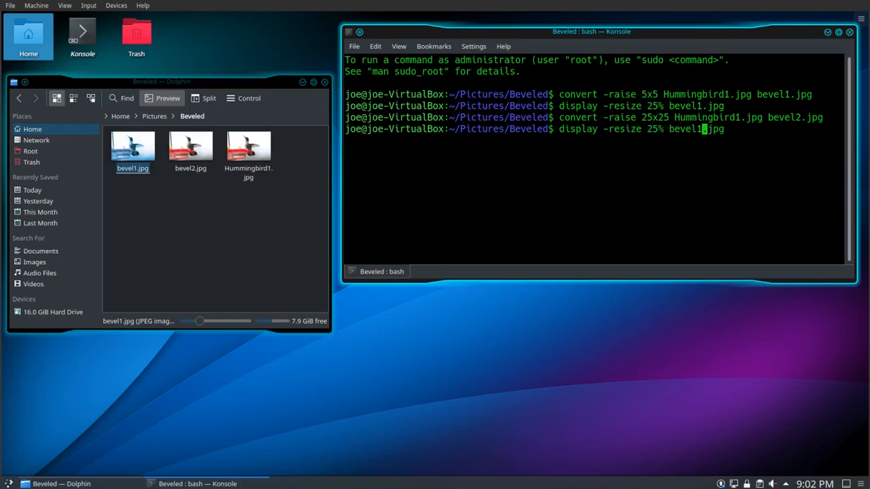
pyautogui.write('2')
pyautogui.press('Return')
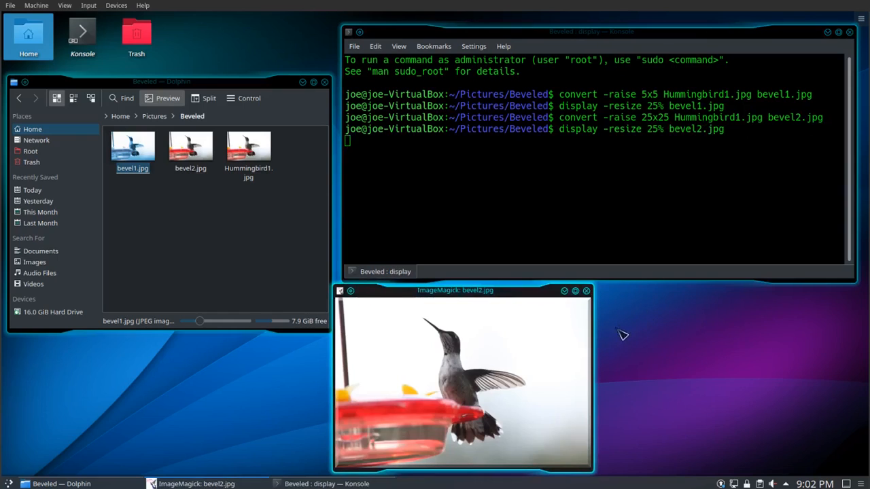
pyautogui.moveTo(588, 333)
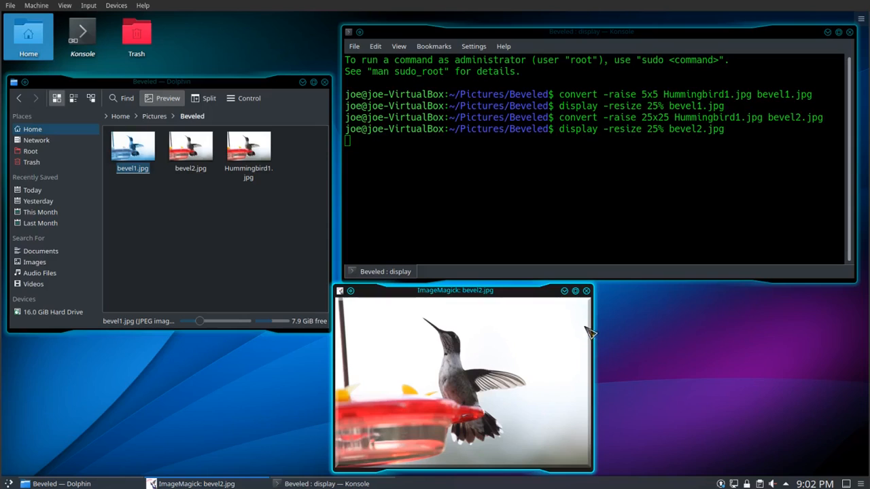
pyautogui.moveTo(594, 333)
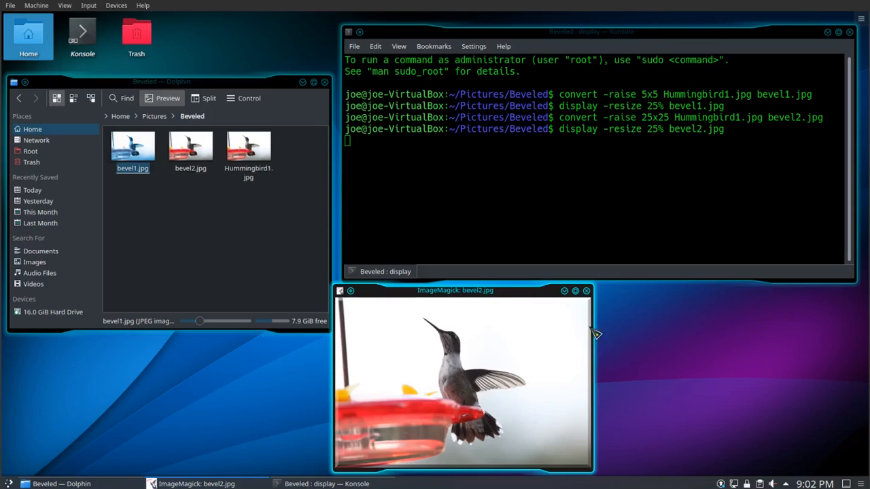
pyautogui.moveTo(589, 292)
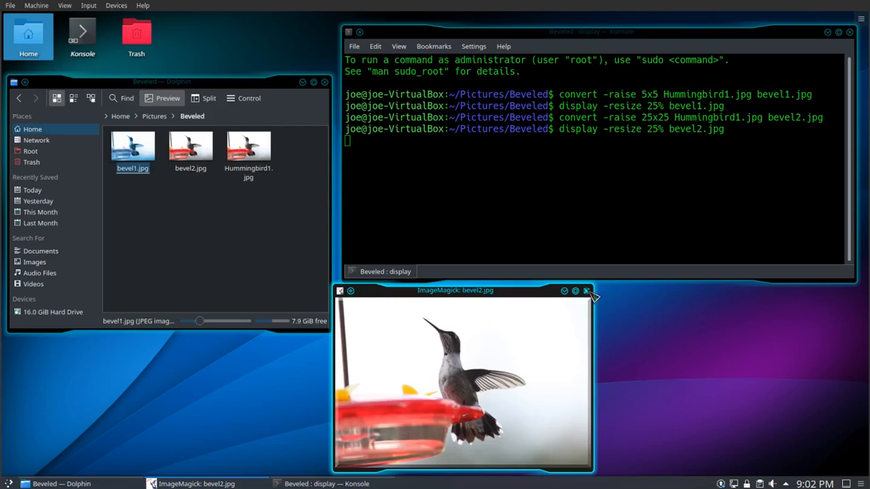
pyautogui.click(586, 290)
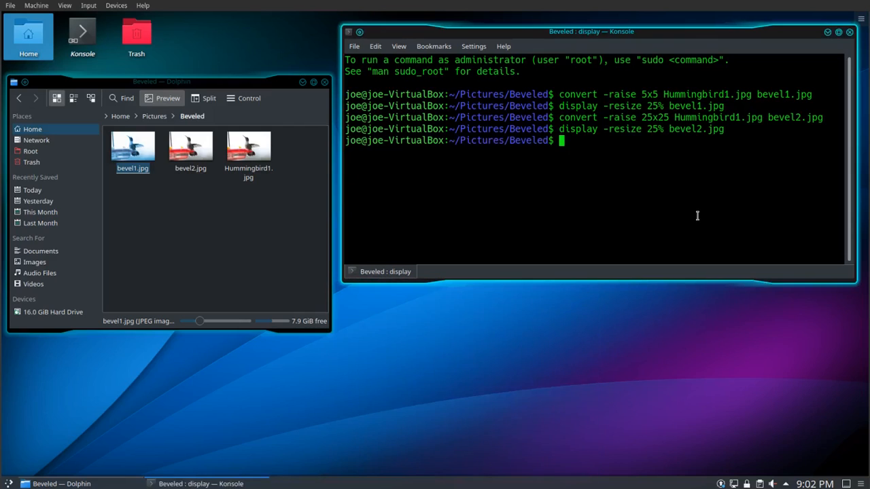
# - Run convert -raise 40x40 Hummingbird1.jpg bevel2.jpg and select bevel2.jpg among the files
pyautogui.write('display -resize 25% bevel2.jpg')
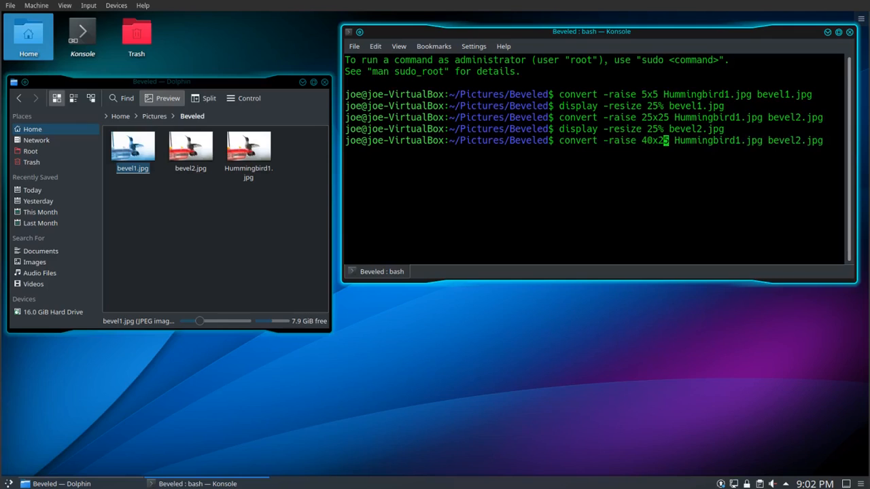
pyautogui.press('BackSpace')
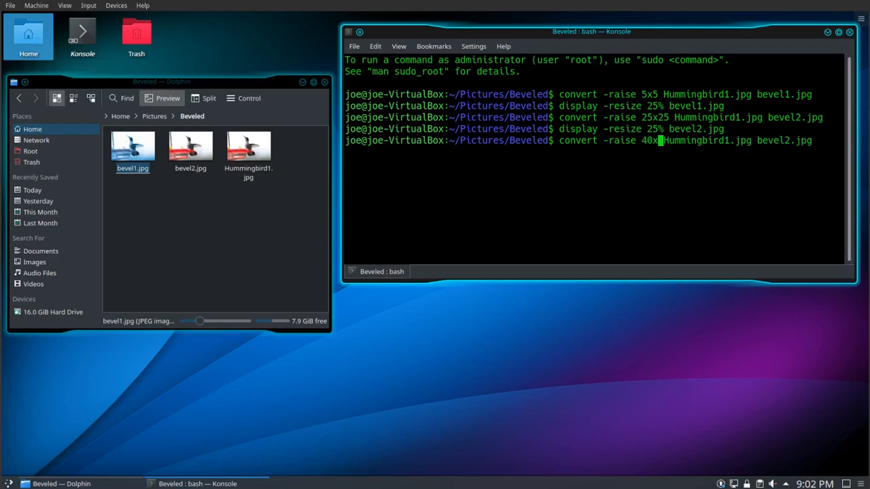
pyautogui.press('Return')
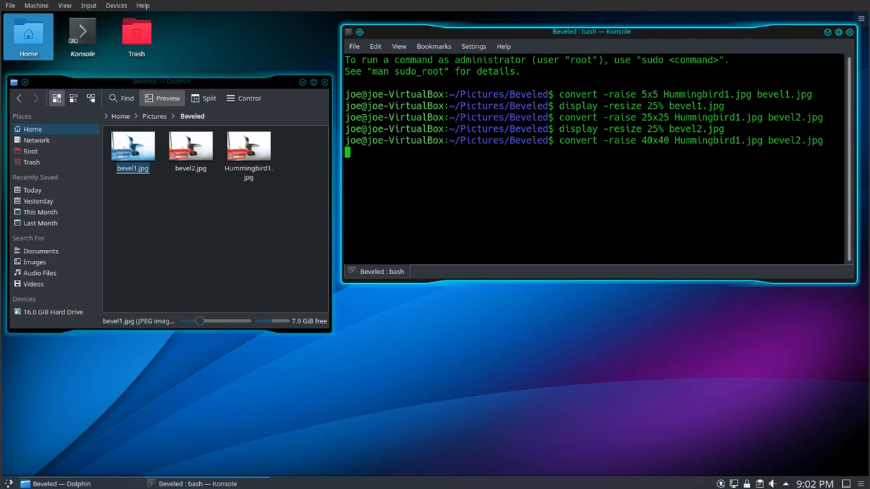
pyautogui.press('Return')
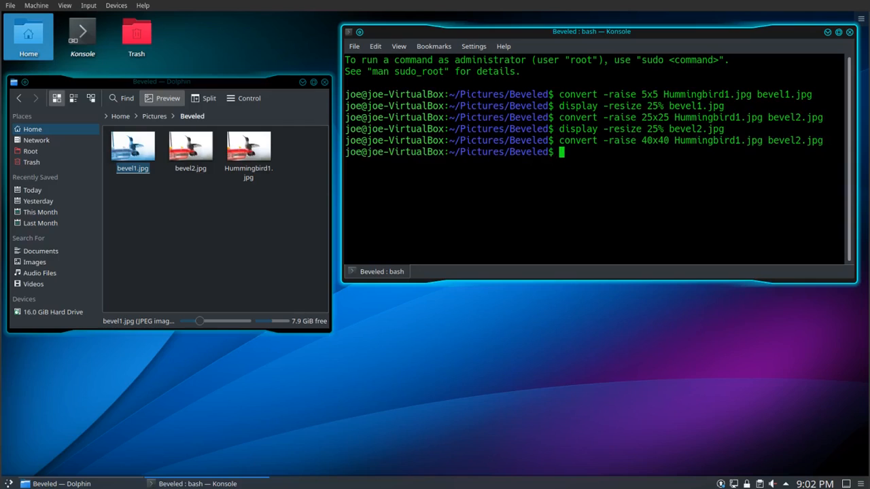
pyautogui.click(190, 146)
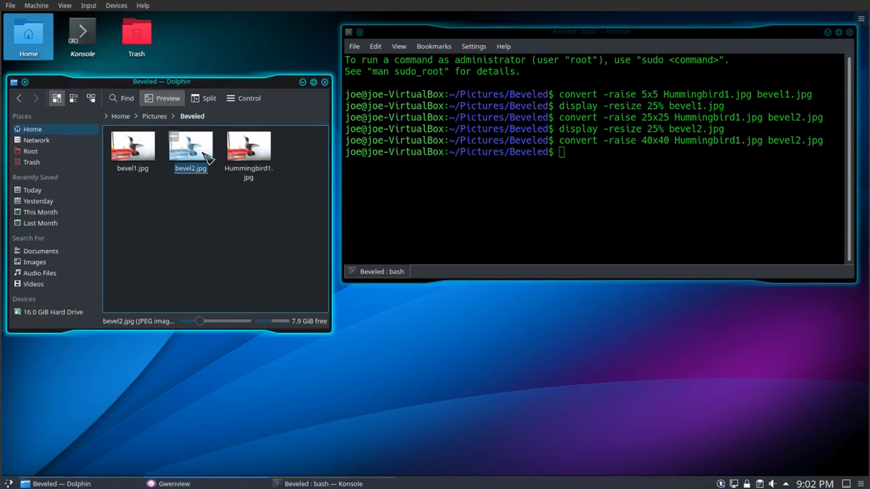
# - Open bevel2.jpg in Gwenview to inspect its 40x40 bevelled border
pyautogui.doubleClick(190, 145)
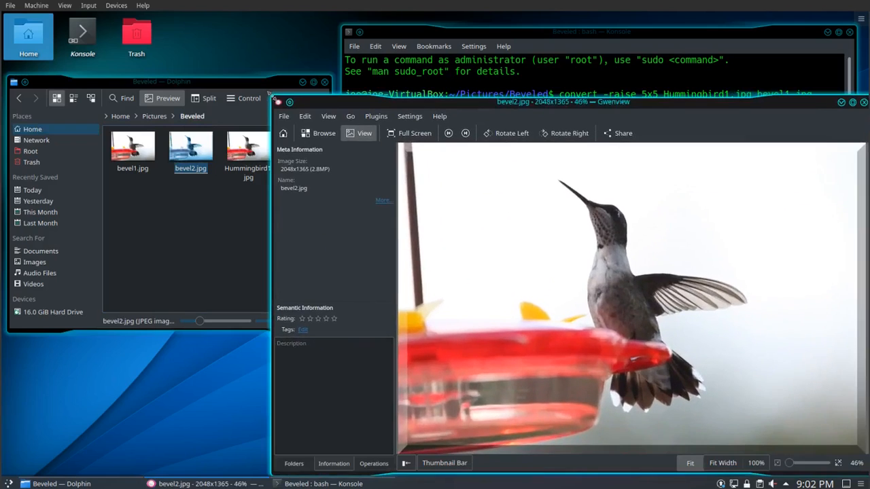
pyautogui.moveTo(491, 87)
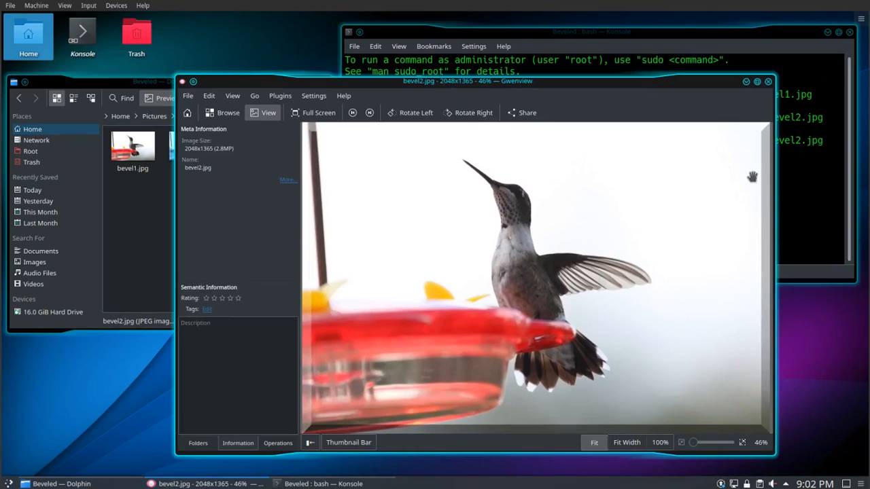
pyautogui.moveTo(351, 410)
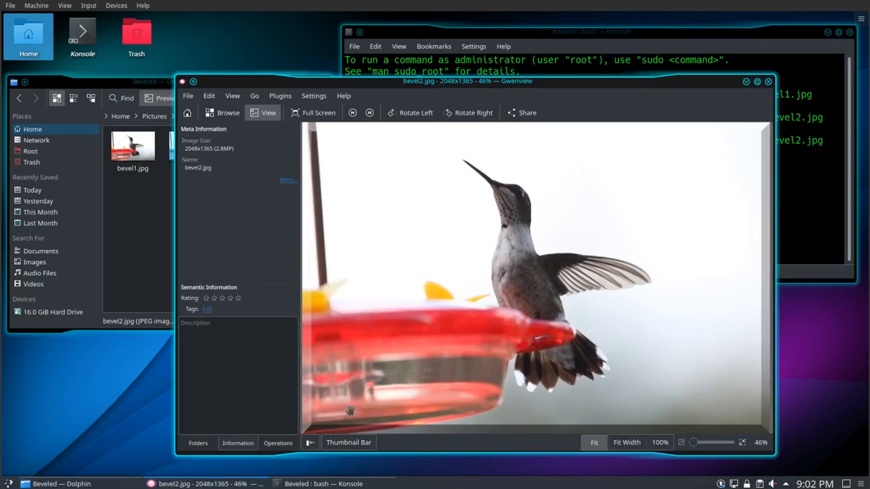
pyautogui.moveTo(739, 120)
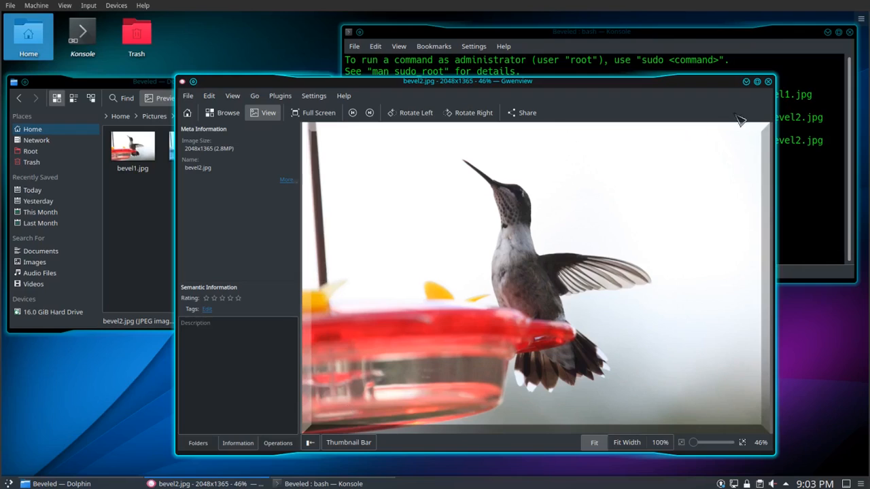
pyautogui.moveTo(770, 82)
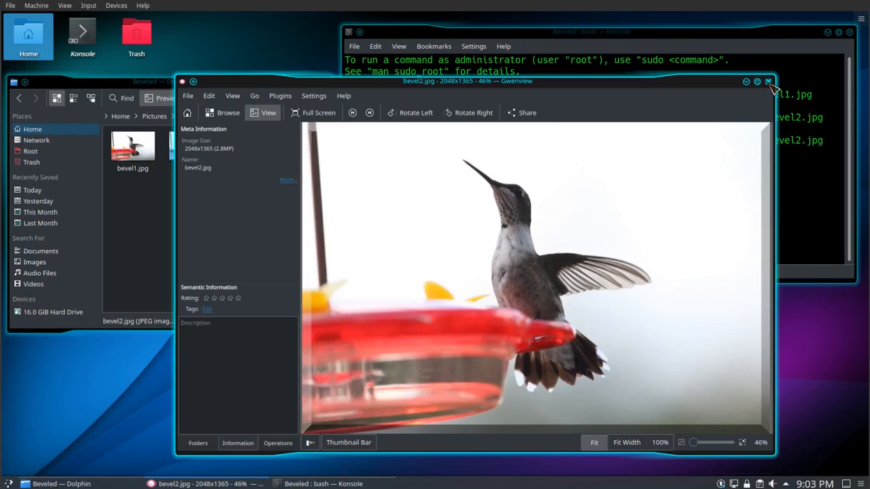